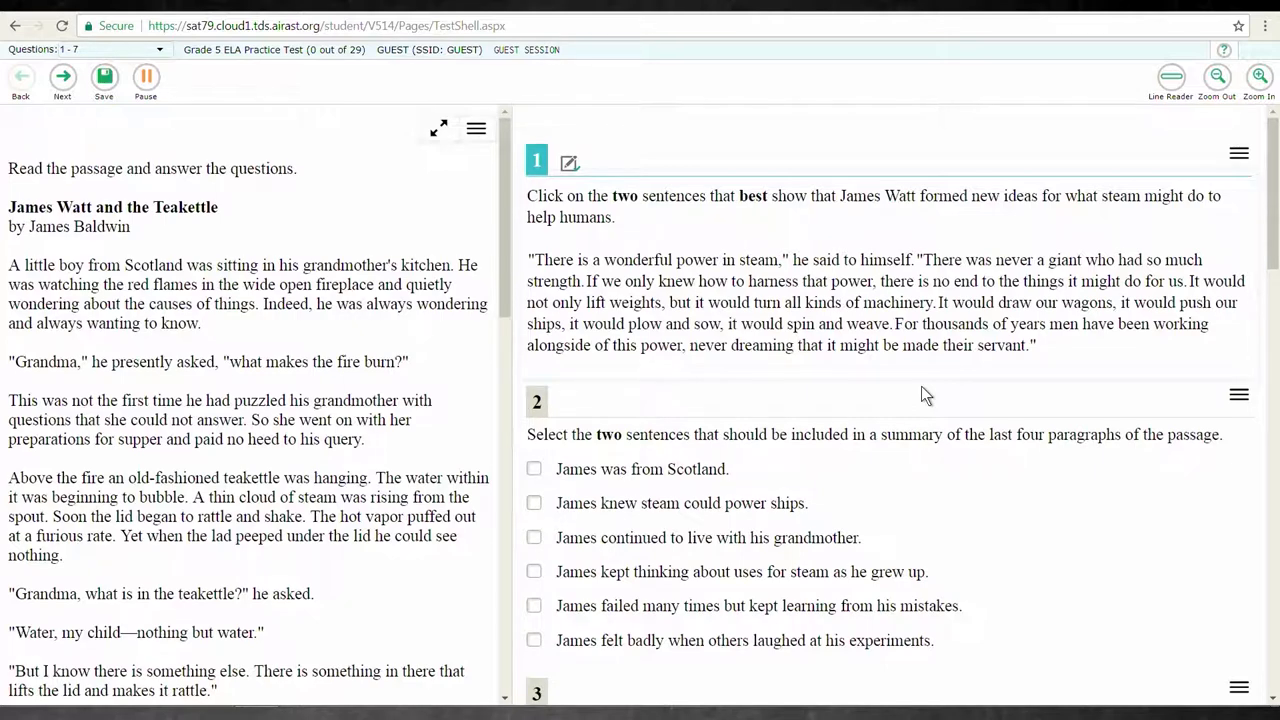
Open an empty notepad window for question 1.
click(570, 162)
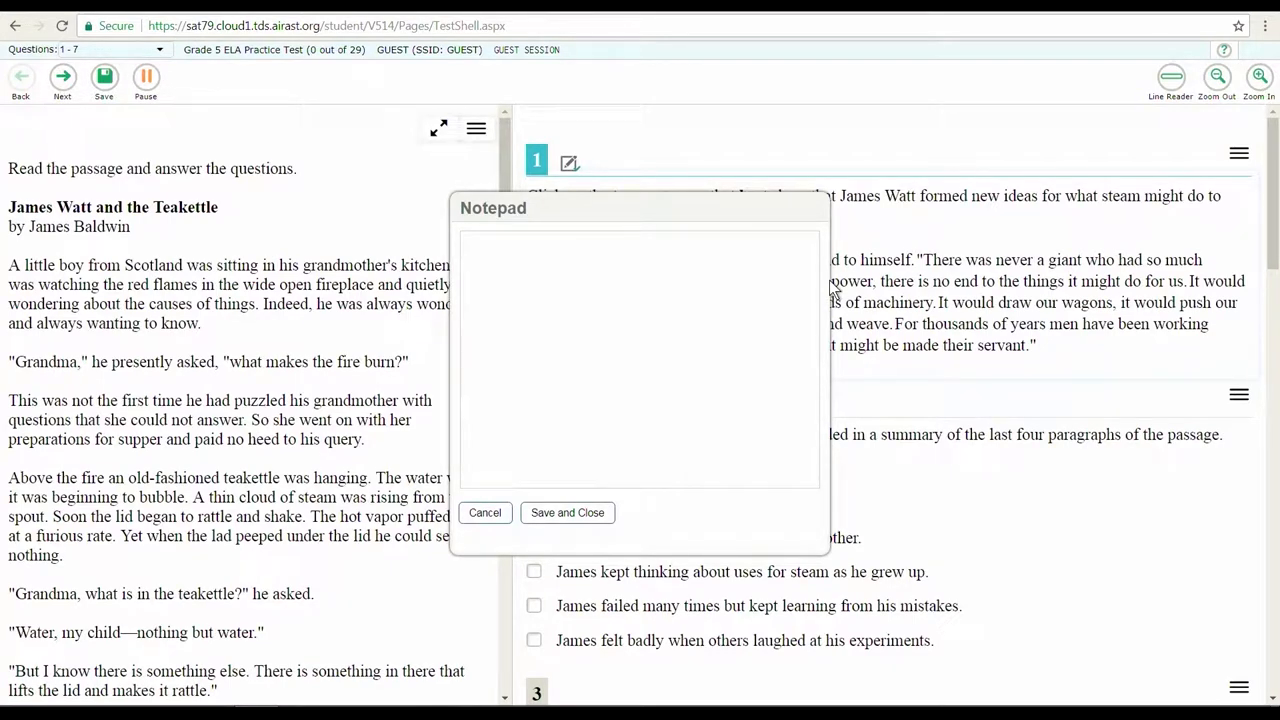
Cancel the empty notepad so question 1 shows again.
click(485, 512)
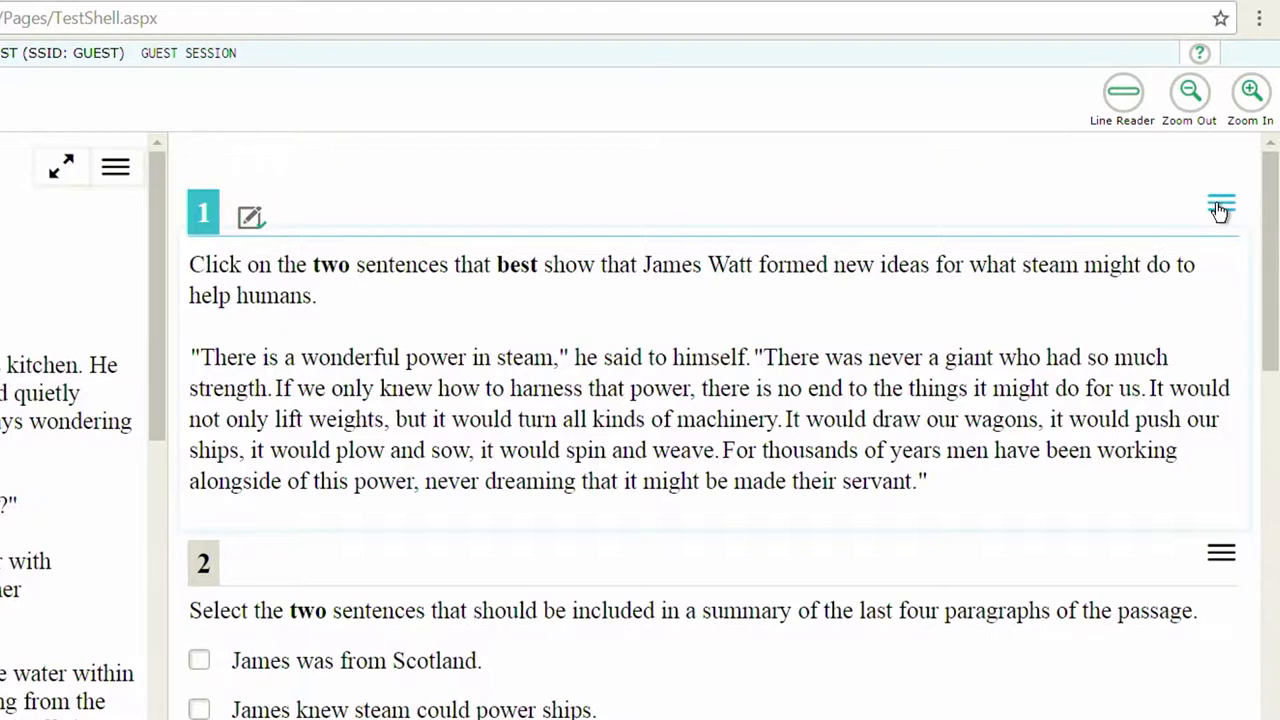
Reopen the notepad via Notepad in question 1's options menu.
click(1221, 207)
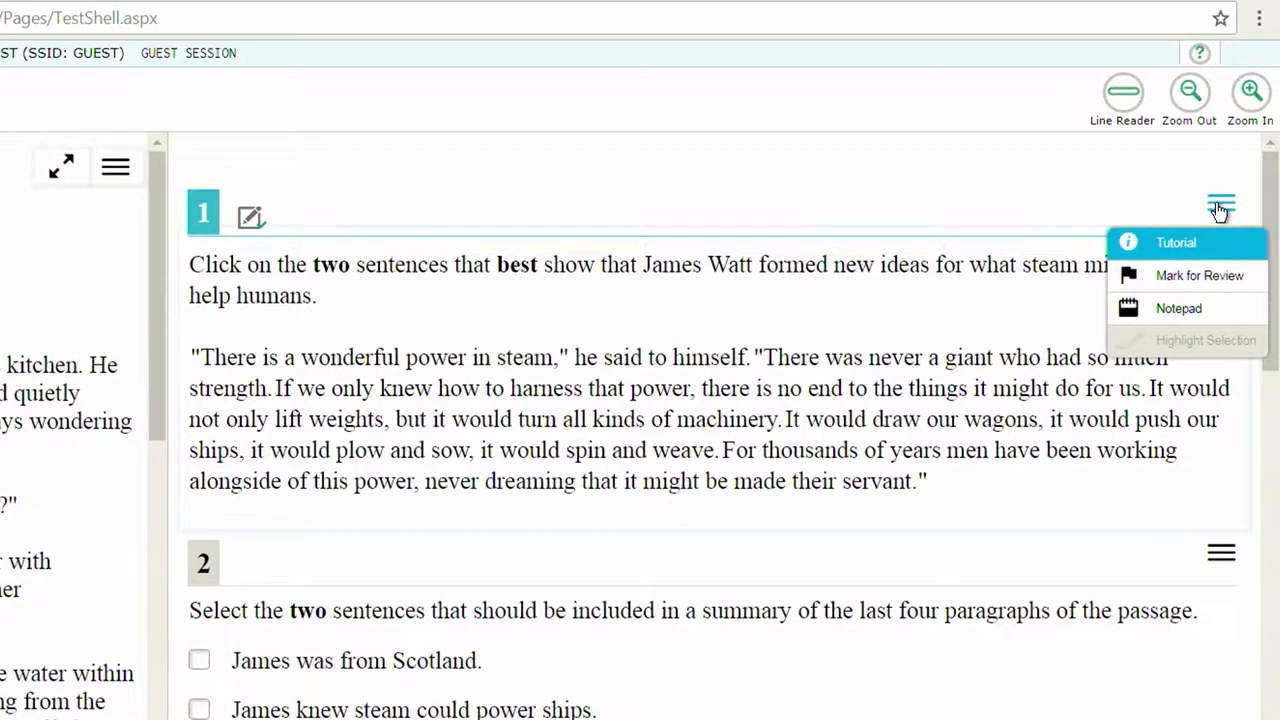
mouse_move(1179, 308)
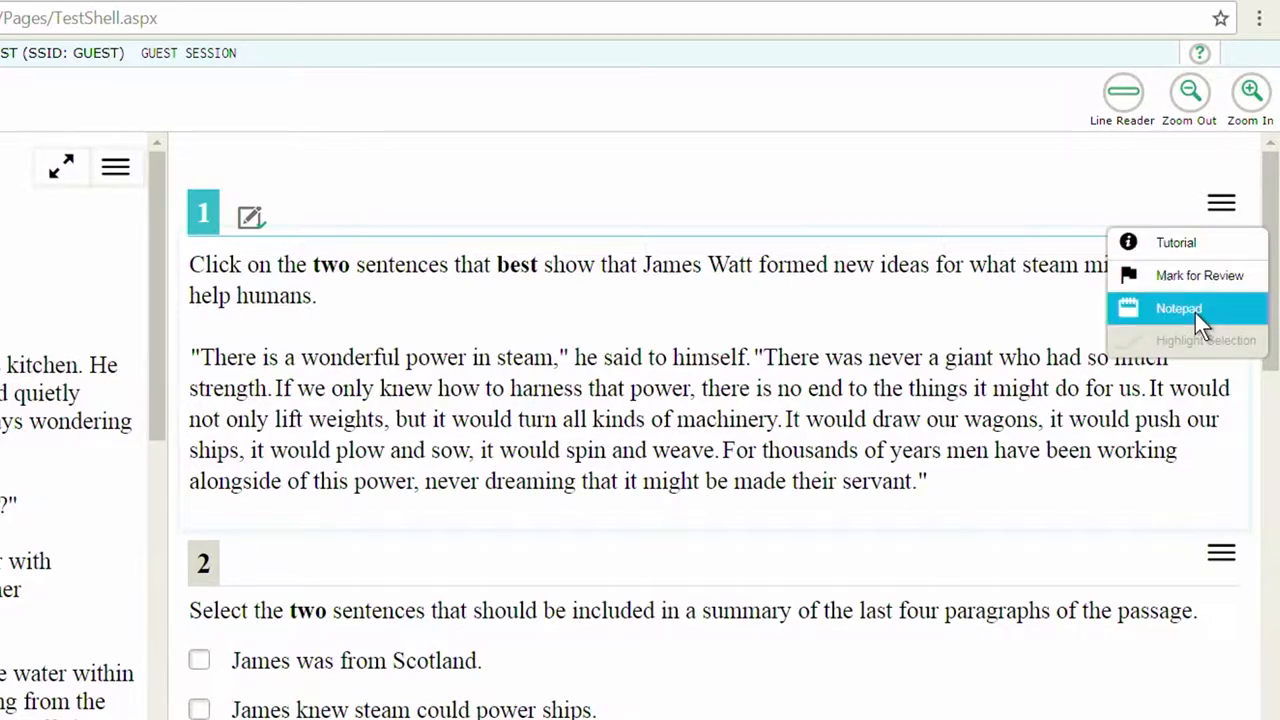
click(1178, 308)
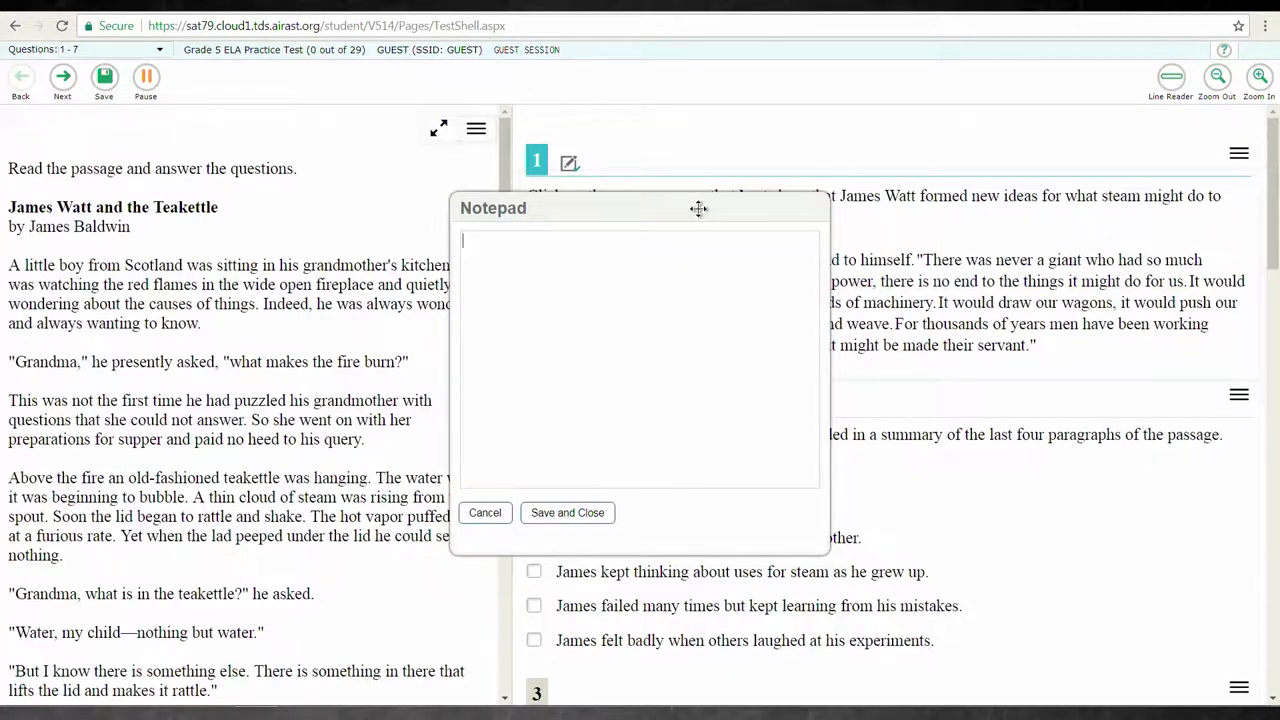
Drag the notepad over the passage, then reposition it lower on the page.
drag(698, 208, 405, 242)
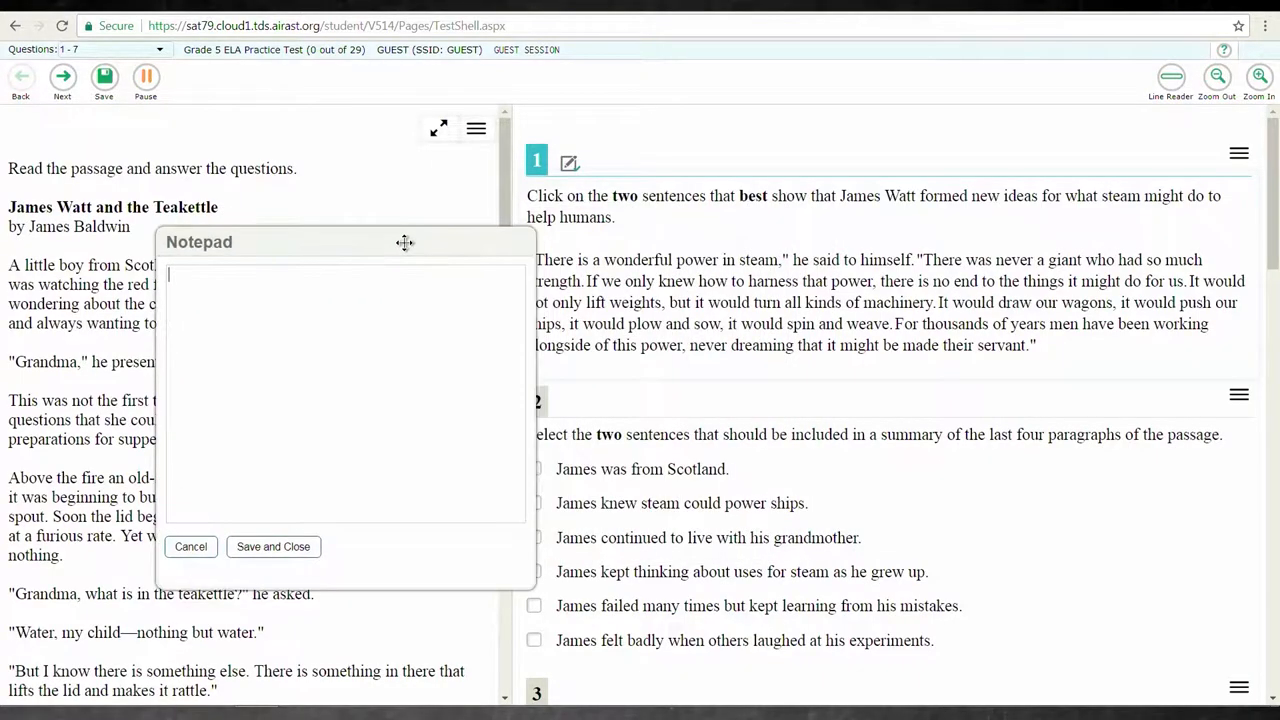
drag(405, 242, 712, 291)
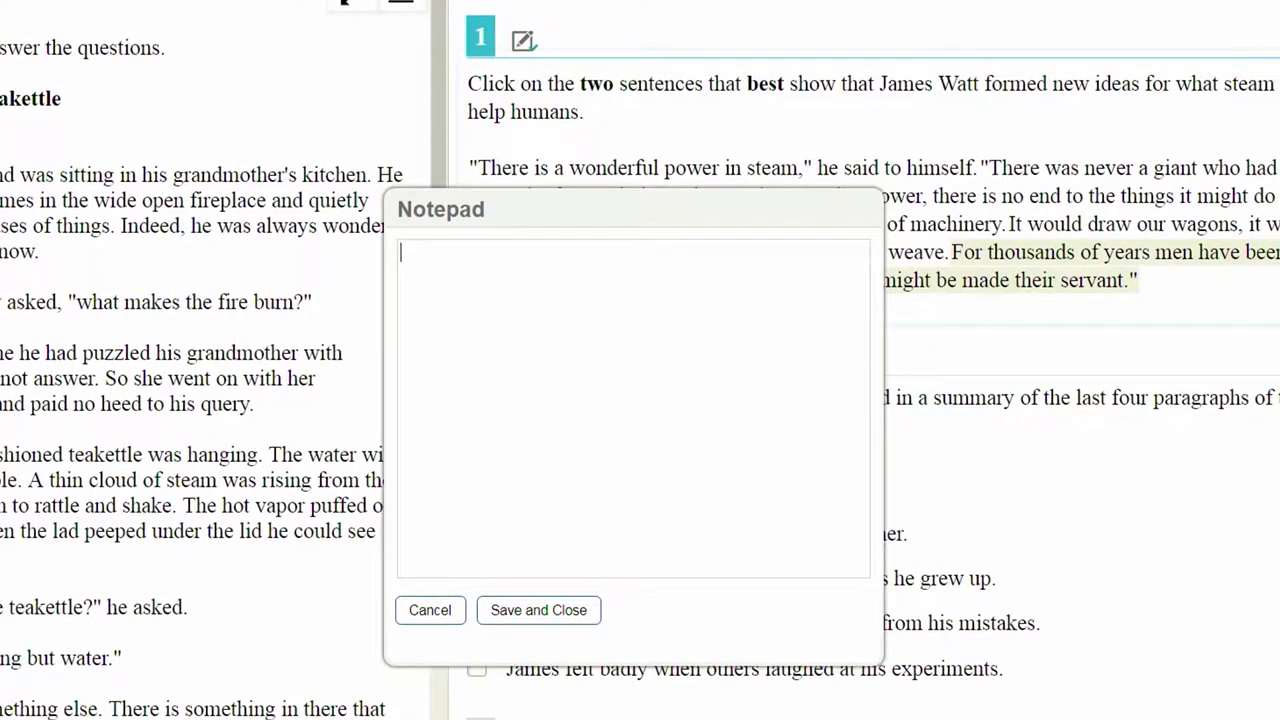
Type the note "I am now taking notes." into the notepad.
text(I am now)
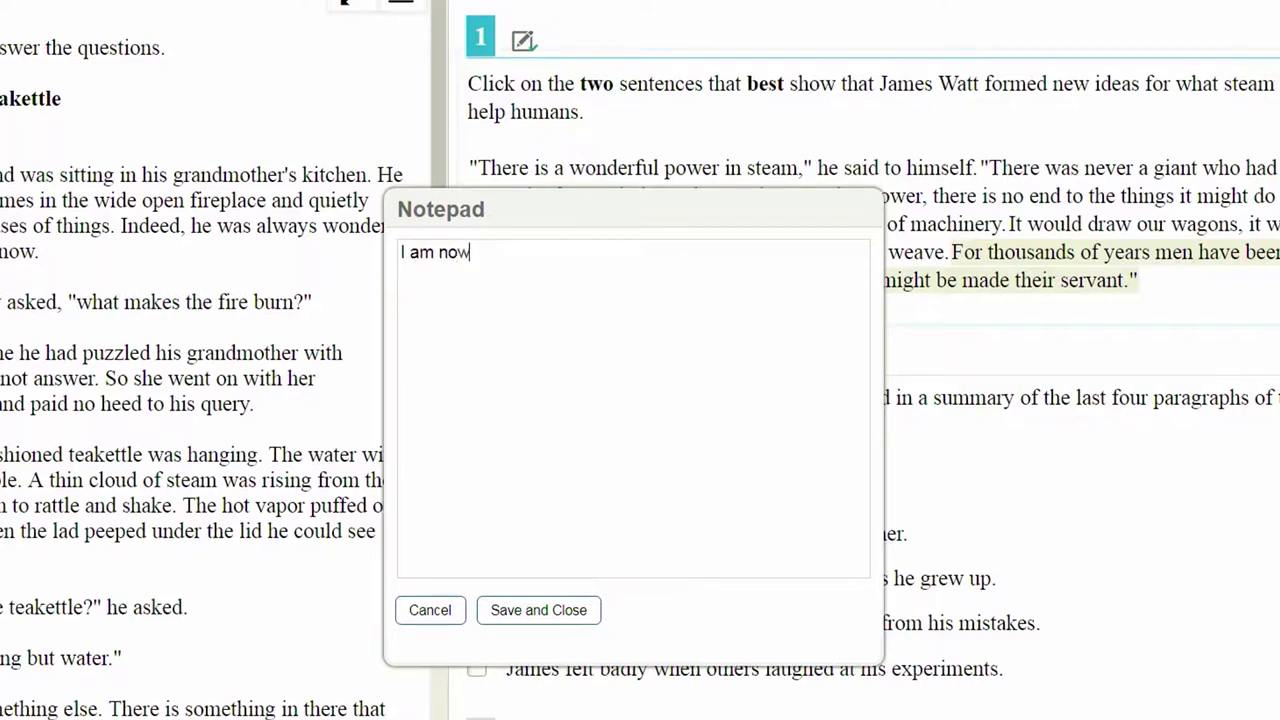
text(taking no)
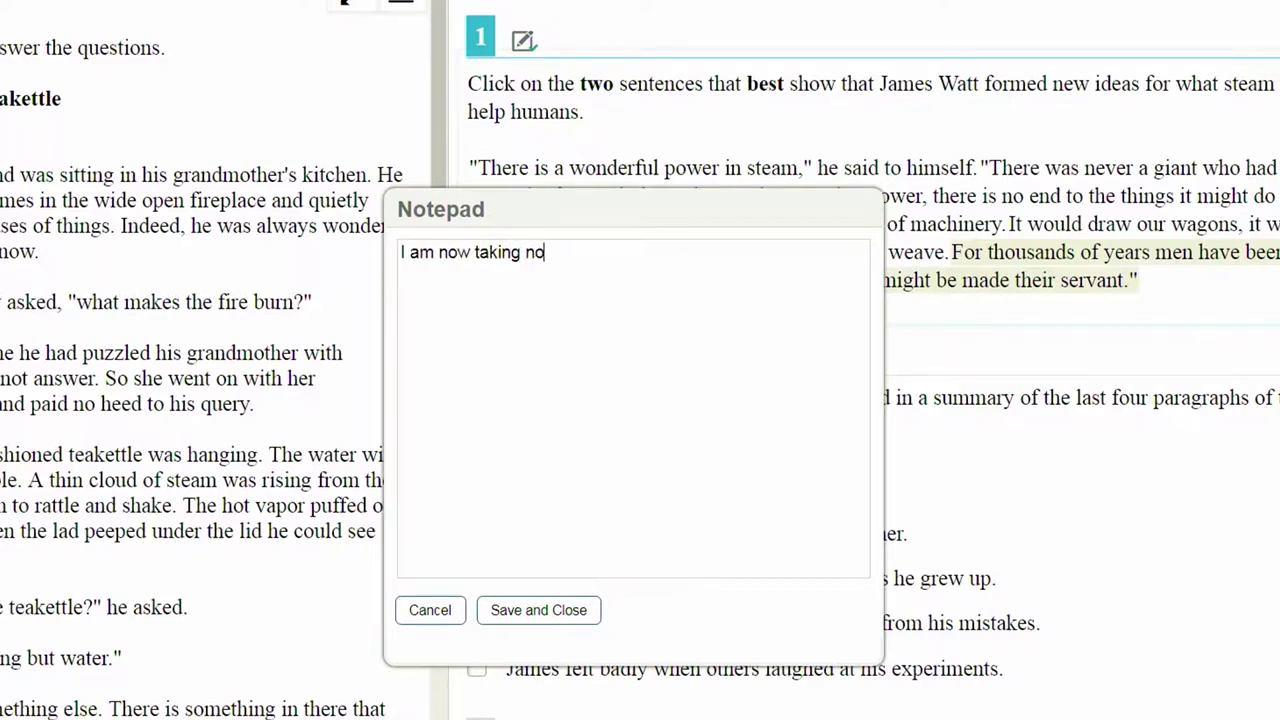
text(tes.)
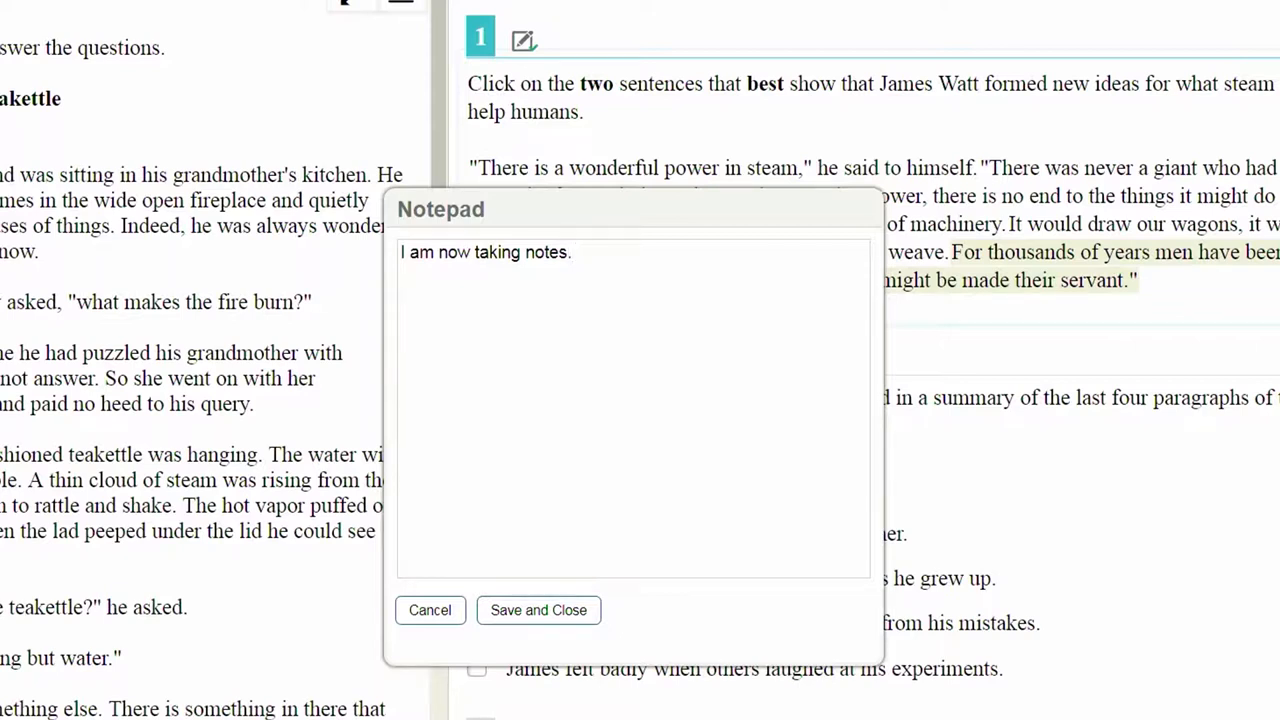
mouse_move(630, 449)
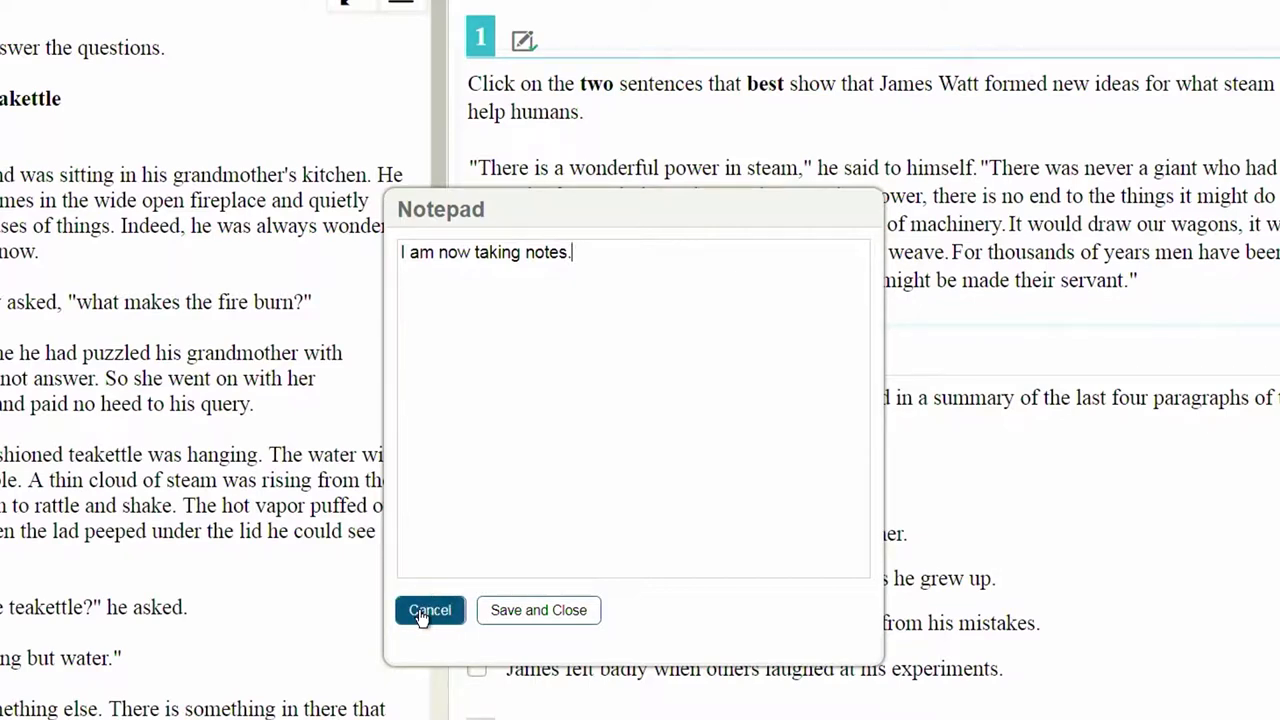
mouse_move(424, 620)
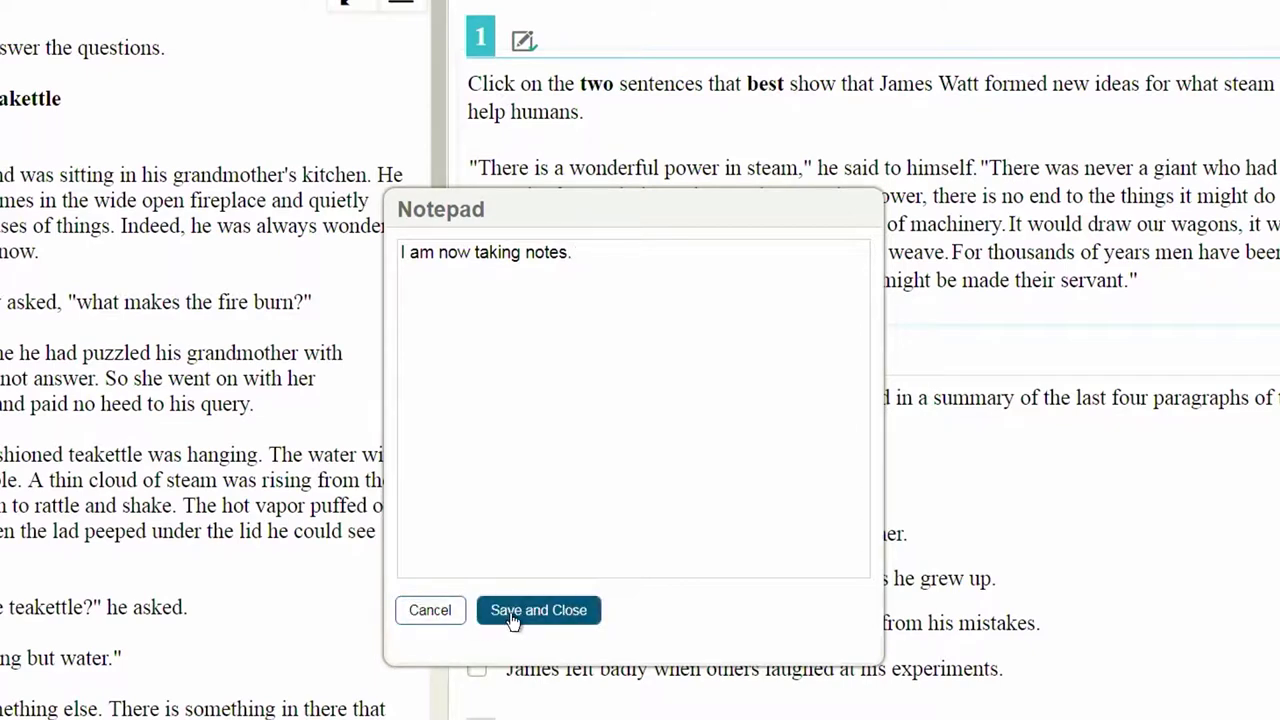
Save the note with Save and Close, returning to question 1.
click(538, 610)
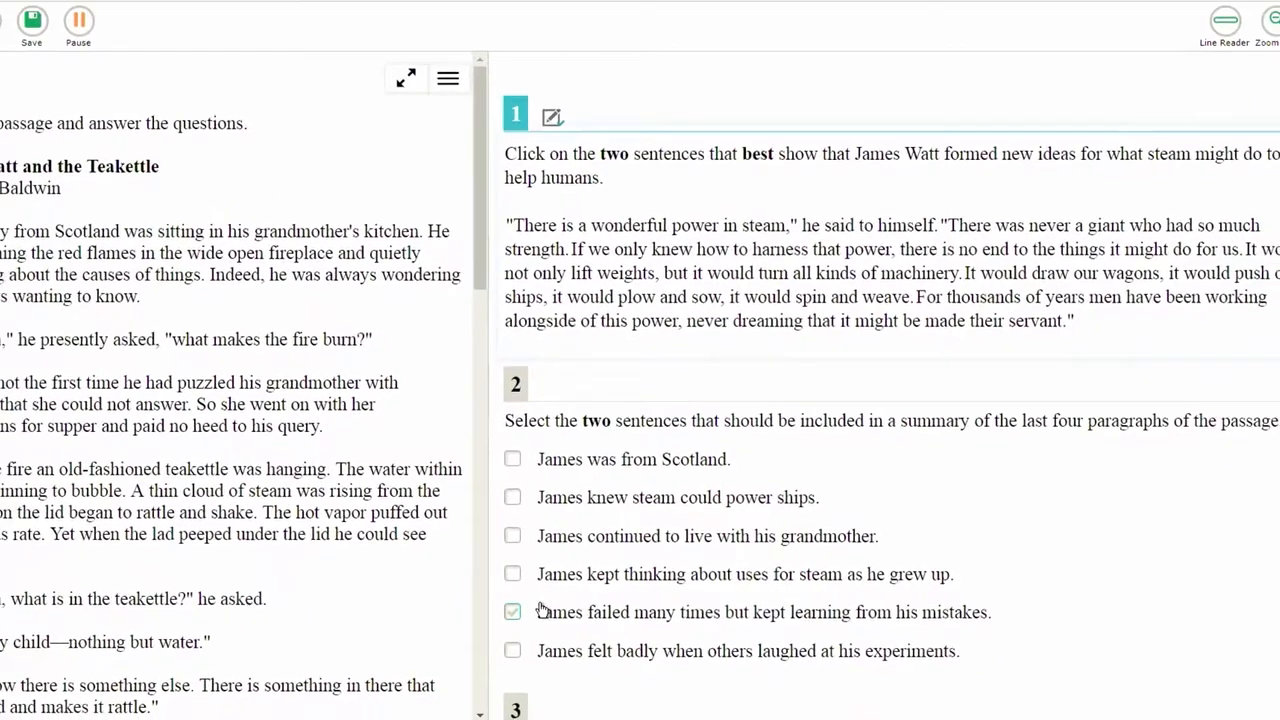